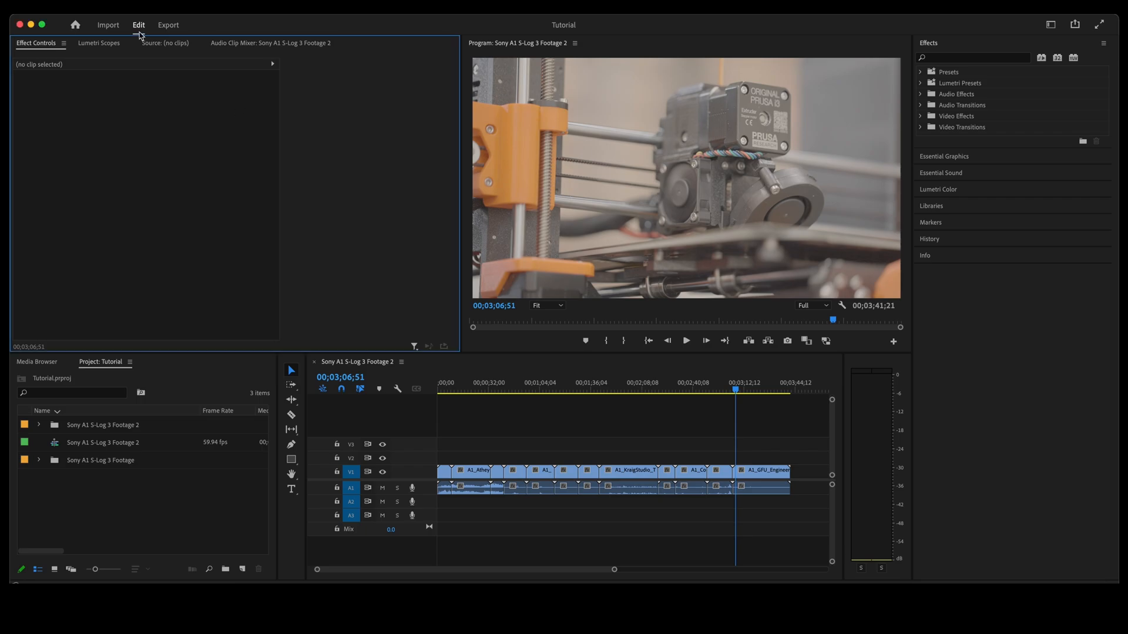
# Step: Open Premiere Pro's File menu to reach the Final Cut Pro XML export option
pyautogui.click(76, 25)
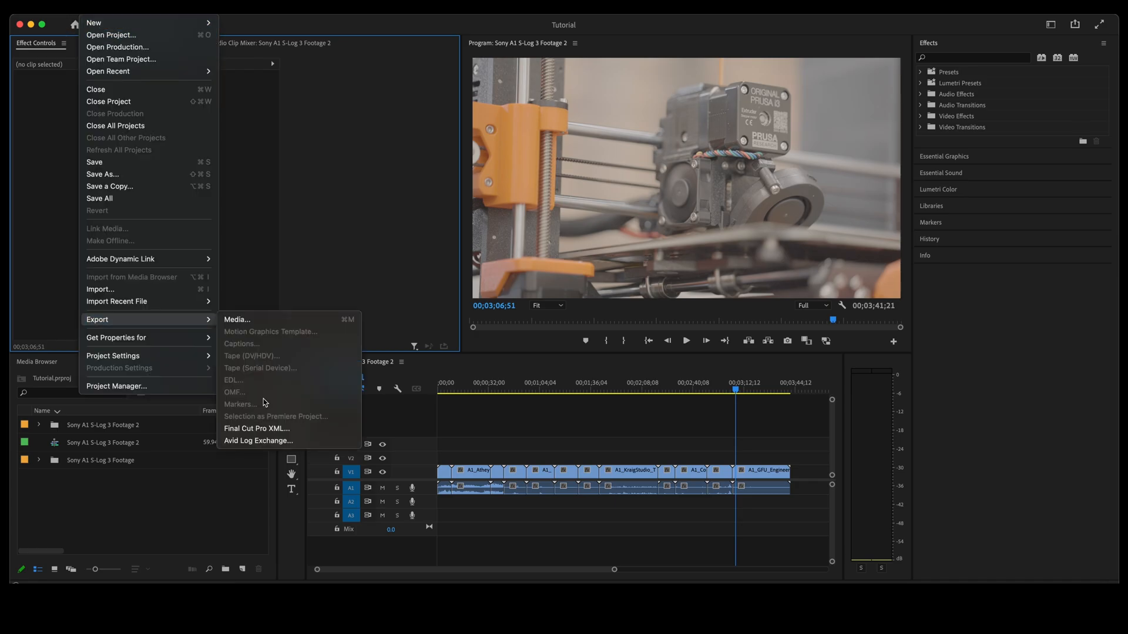
pyautogui.moveTo(256, 428)
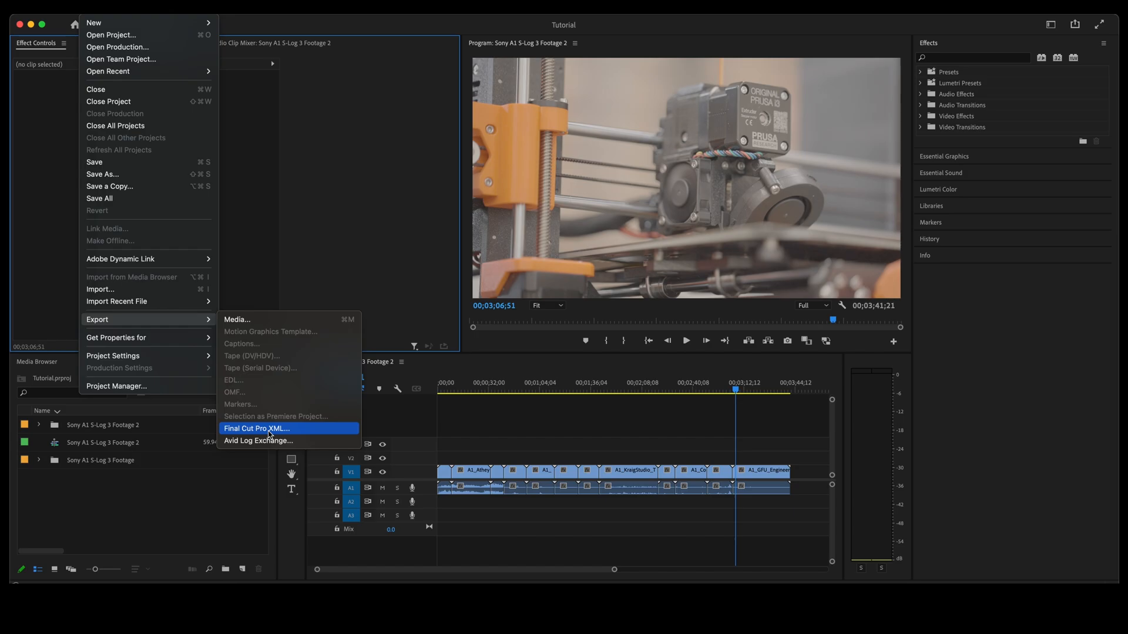
# Step: Export the sequence as Final Cut Pro XML 'TutorialXML' to the Desktop
pyautogui.click(257, 428)
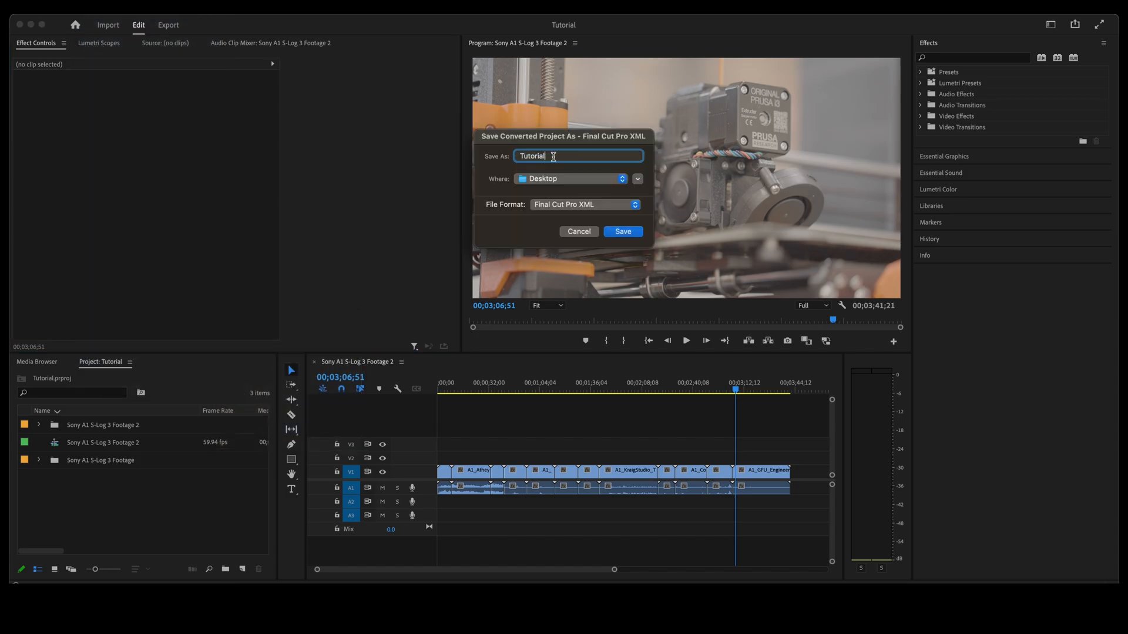
pyautogui.write('XML')
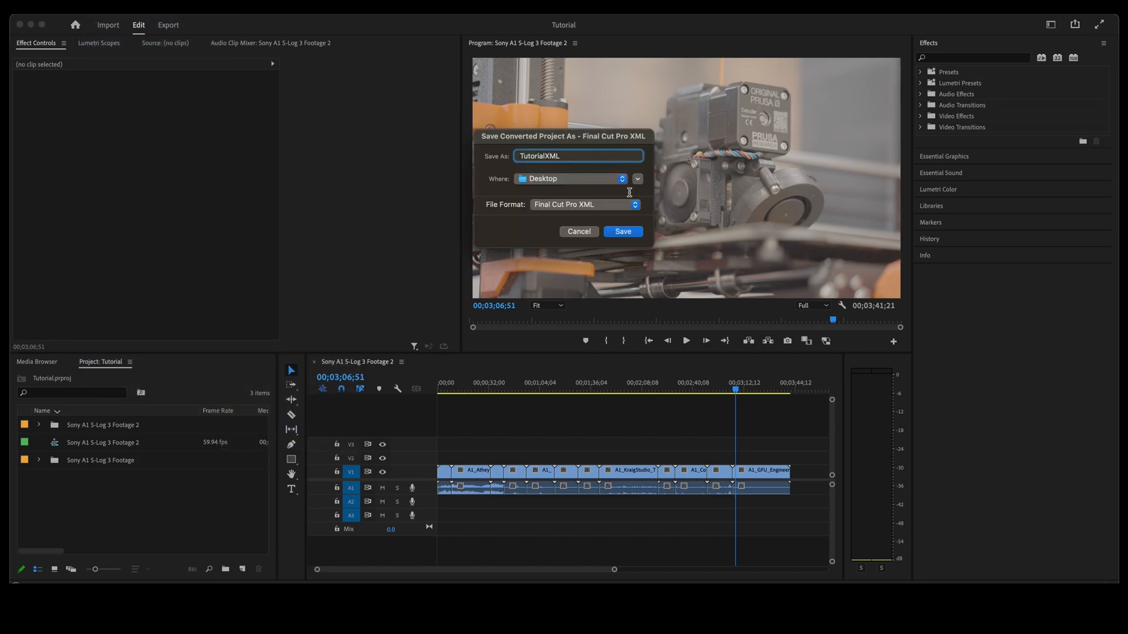
pyautogui.click(622, 230)
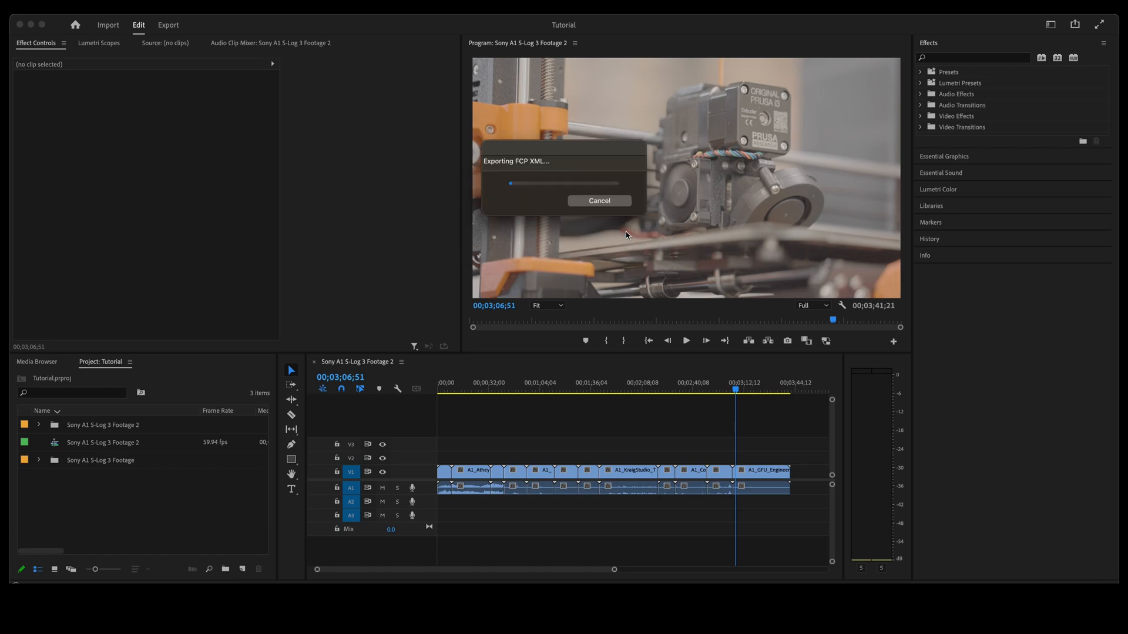
pyautogui.click(599, 201)
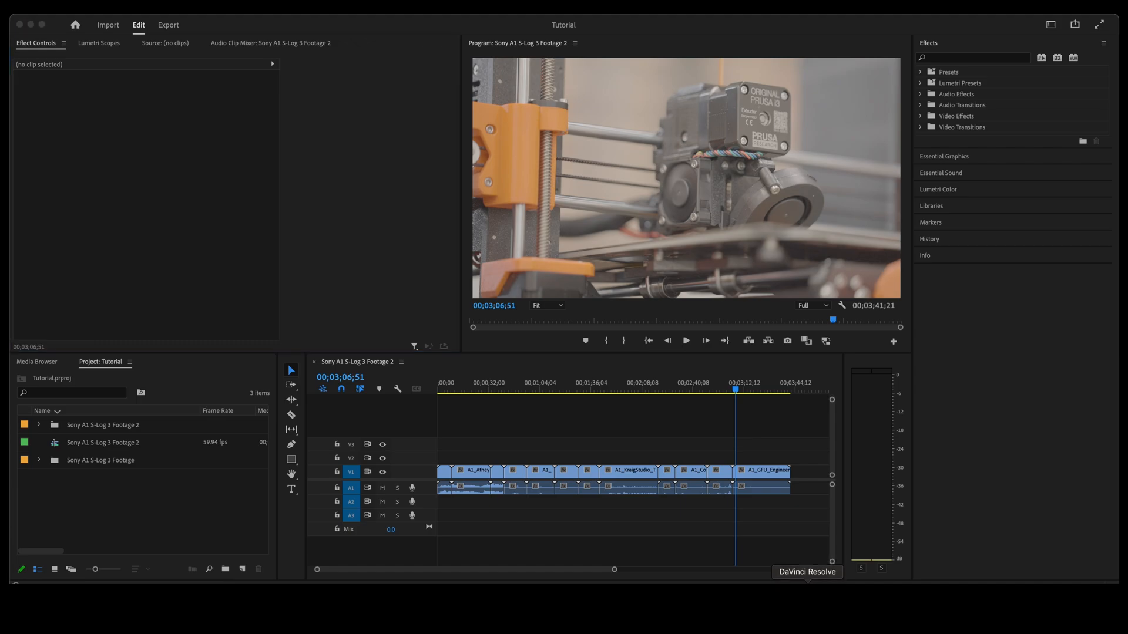
# Step: Launch DaVinci Resolve and create a new project named XML
pyautogui.click(806, 572)
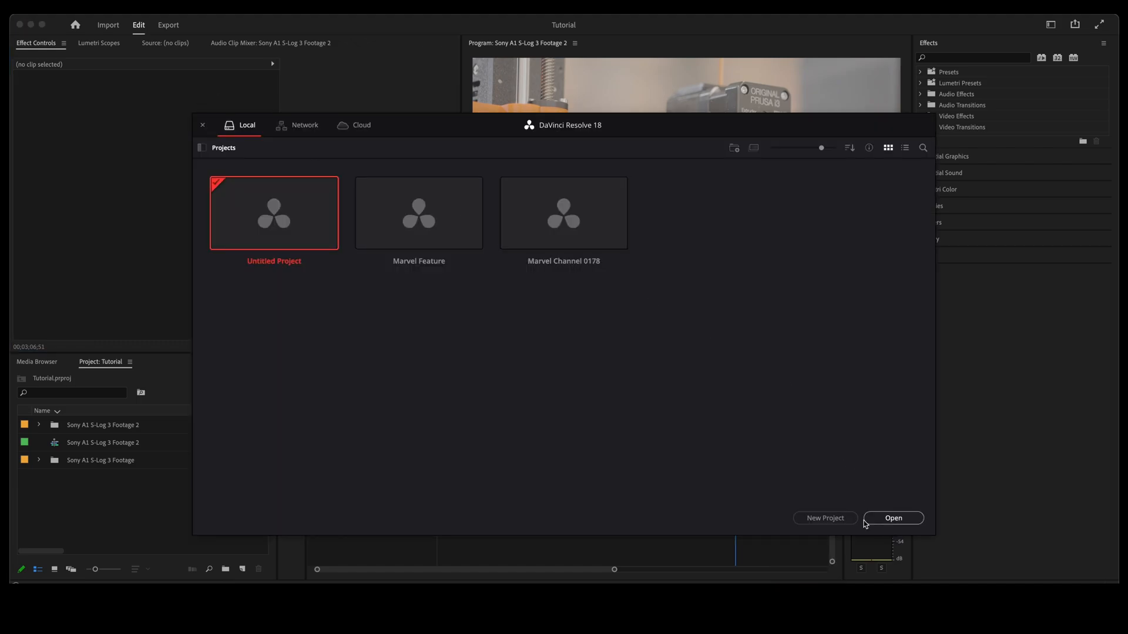
pyautogui.click(824, 518)
pyautogui.write('XML')
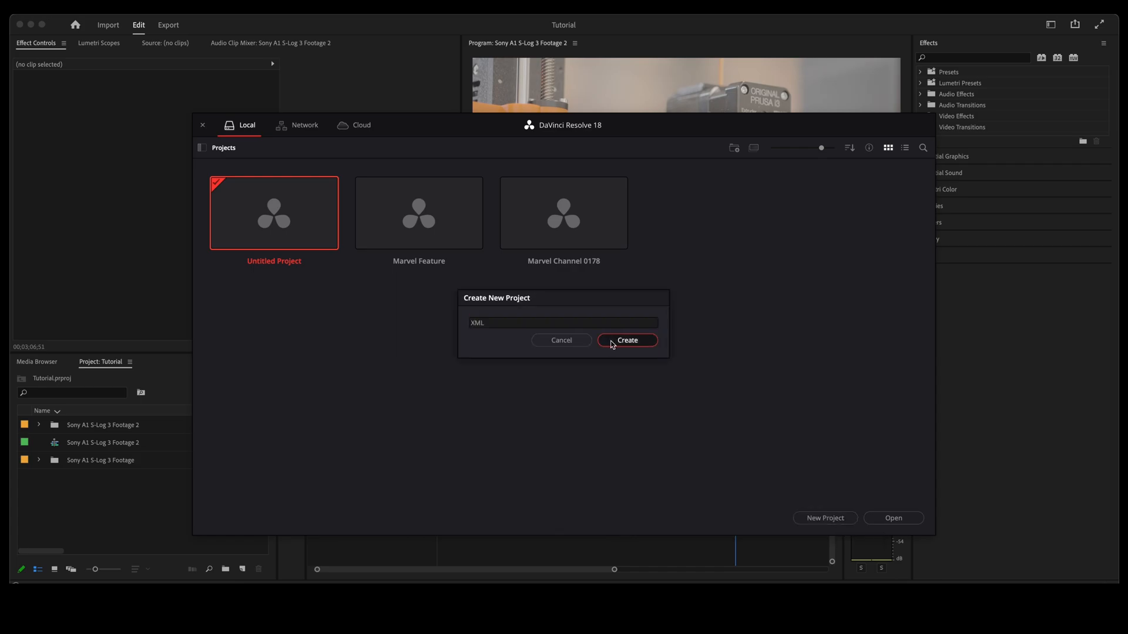
pyautogui.click(625, 340)
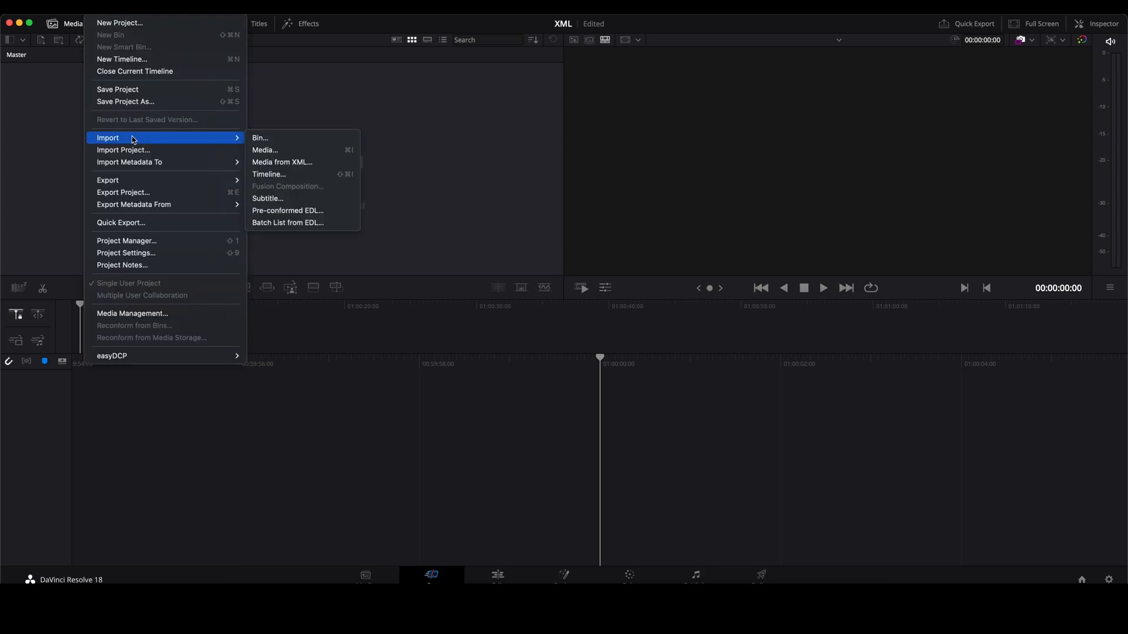
# Step: Import TutorialXML.xml as a timeline via File > Import > Timeline
pyautogui.click(282, 161)
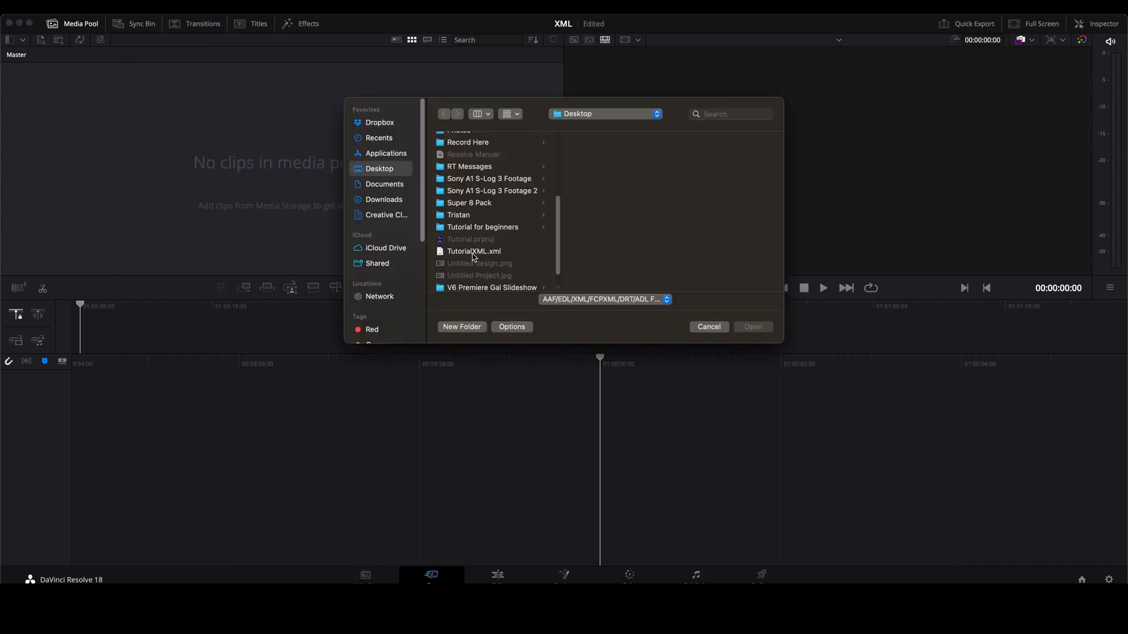
pyautogui.click(474, 250)
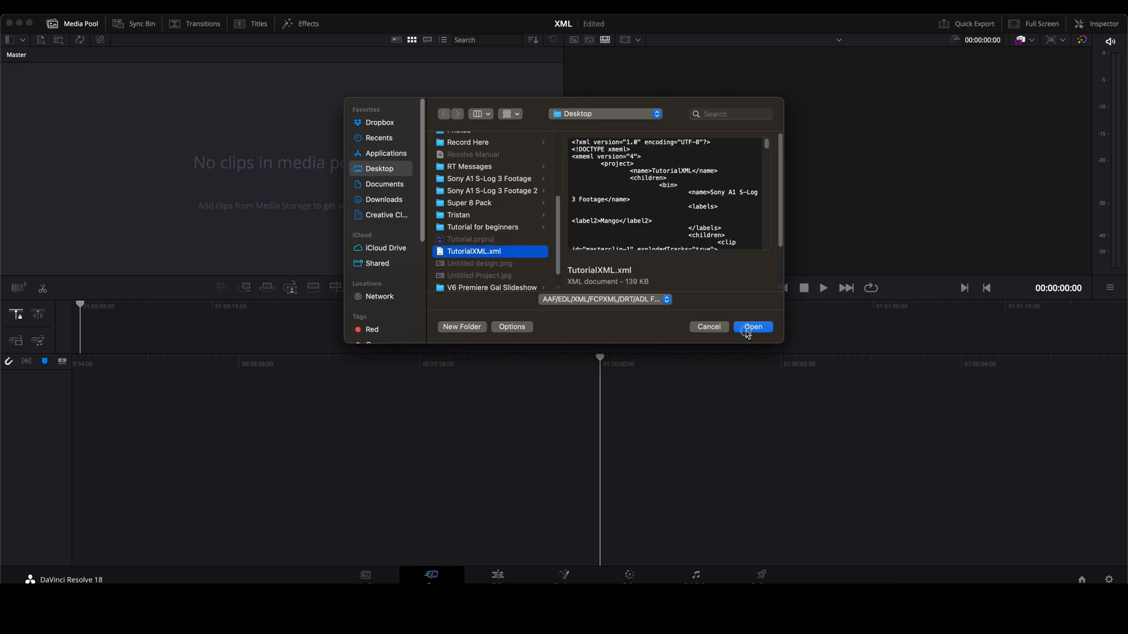
pyautogui.click(753, 327)
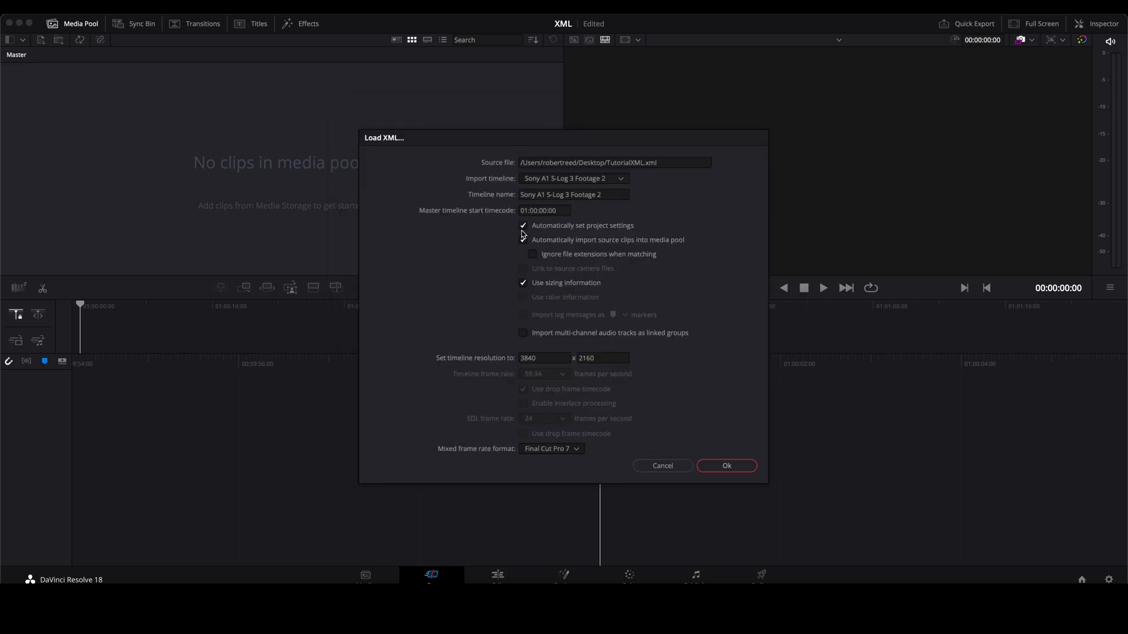
# Step: Enable automatic project settings and source clip import in Load XML, then confirm
pyautogui.click(524, 240)
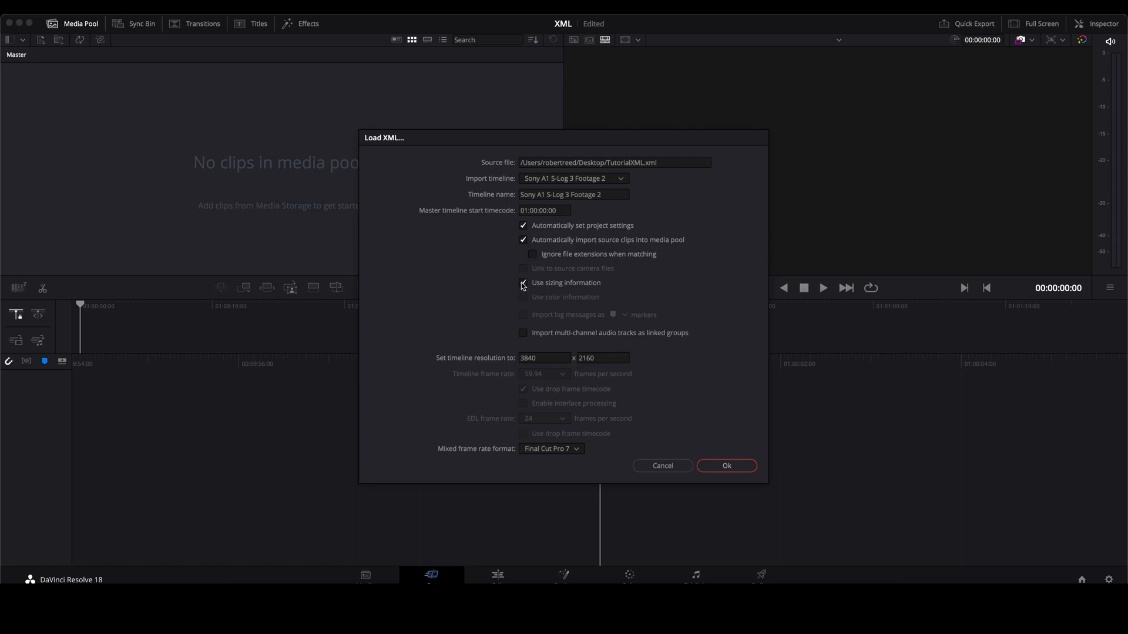
pyautogui.click(522, 282)
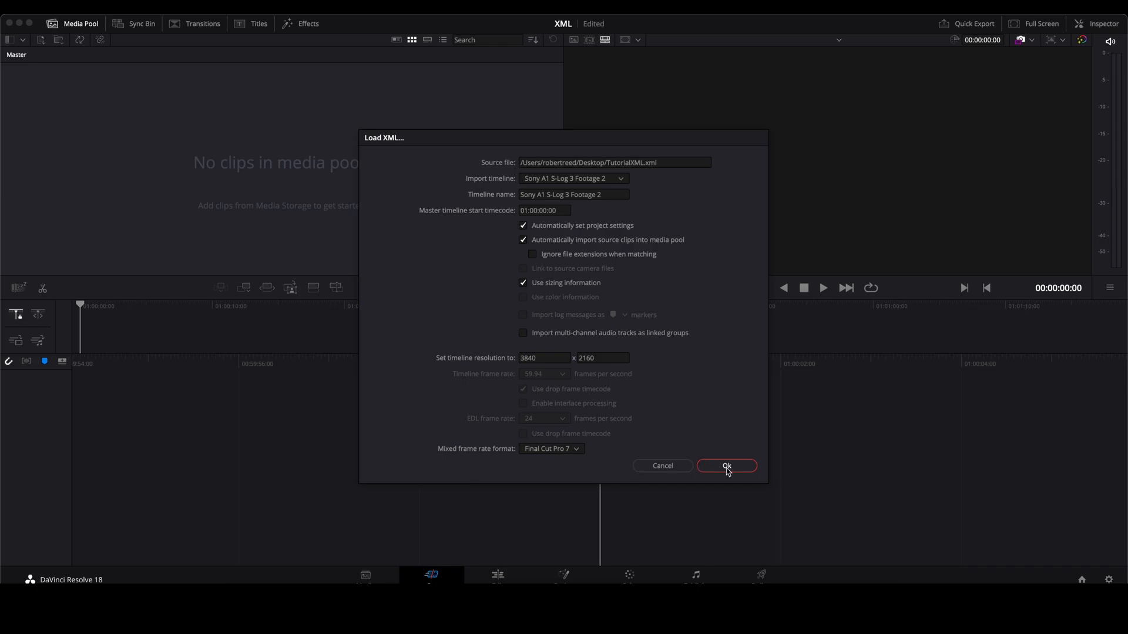
pyautogui.click(726, 466)
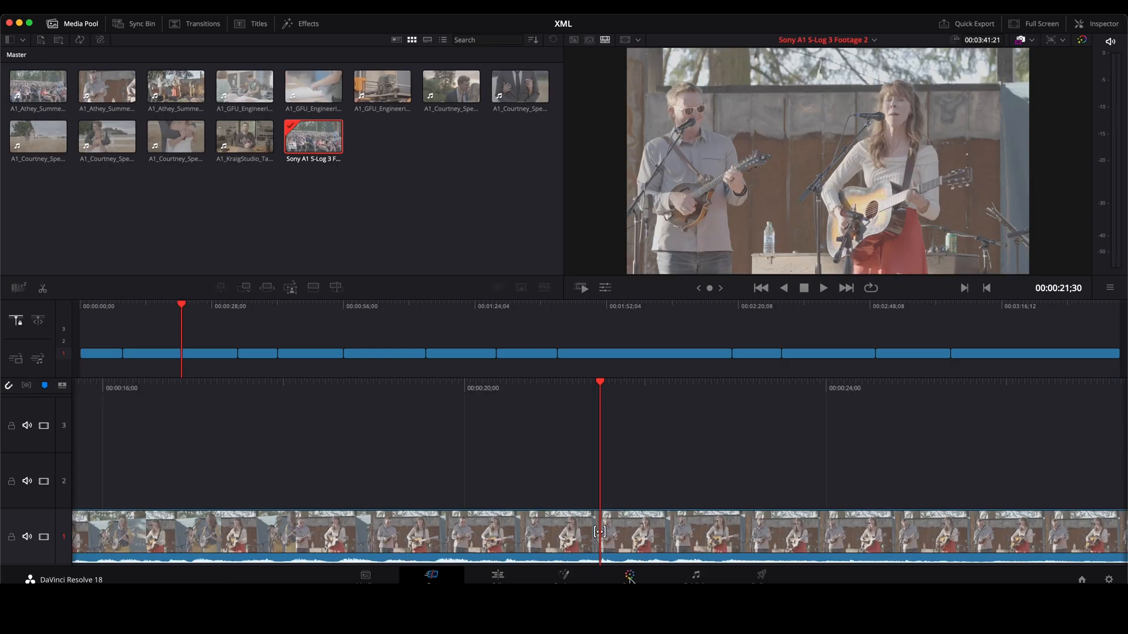
# Step: Switch to the Color page and select clip 12, the 3D printer clip
pyautogui.click(629, 576)
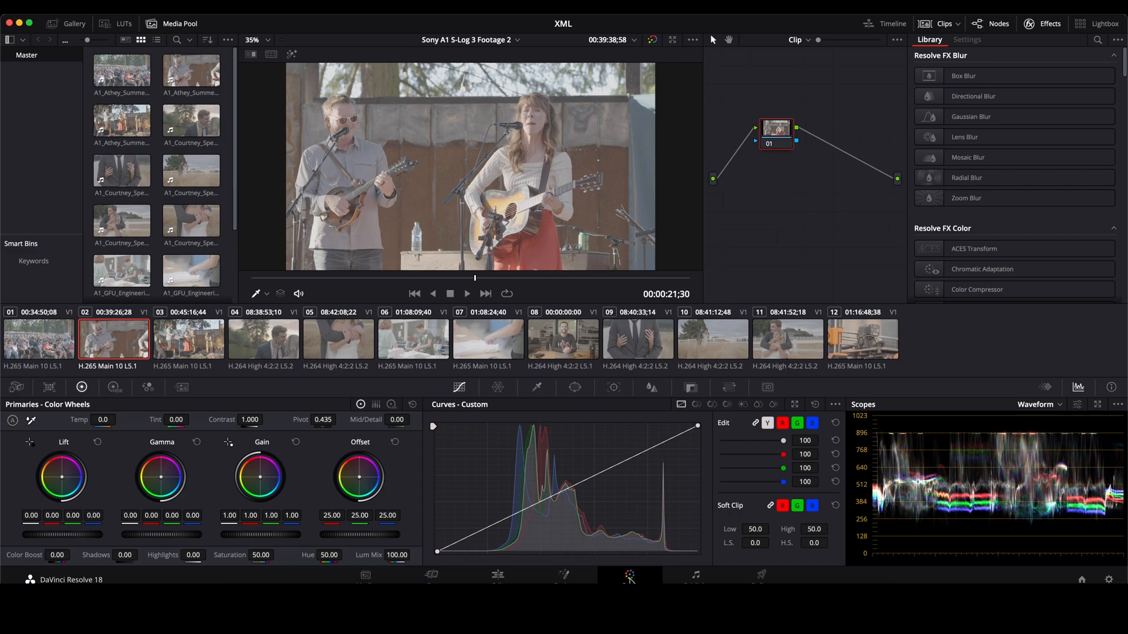
pyautogui.moveTo(866, 344)
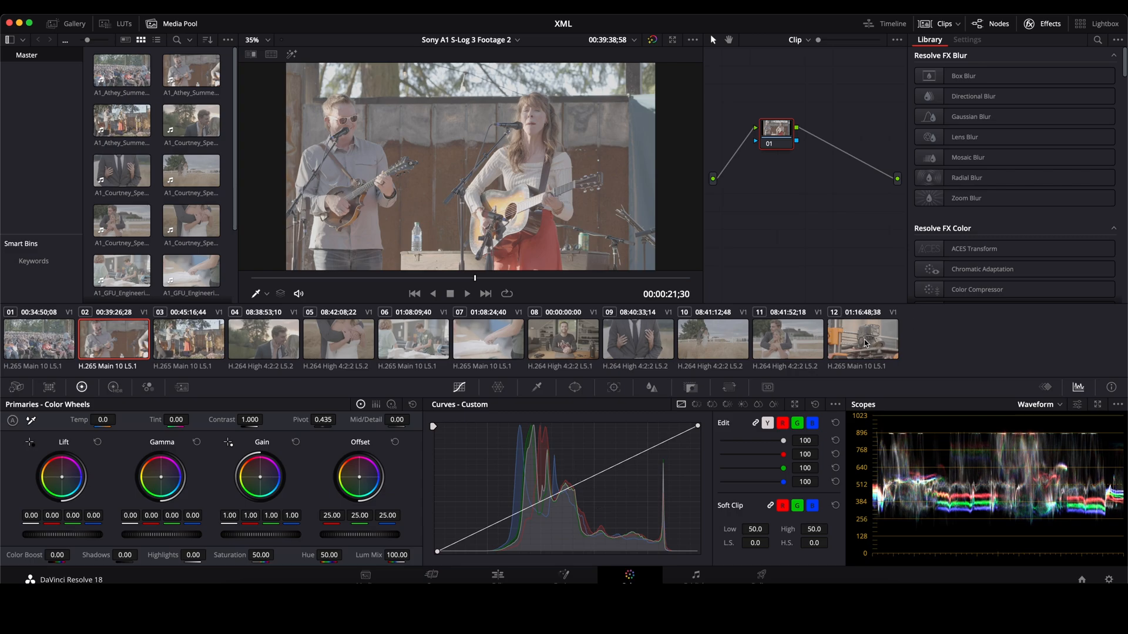
pyautogui.click(862, 339)
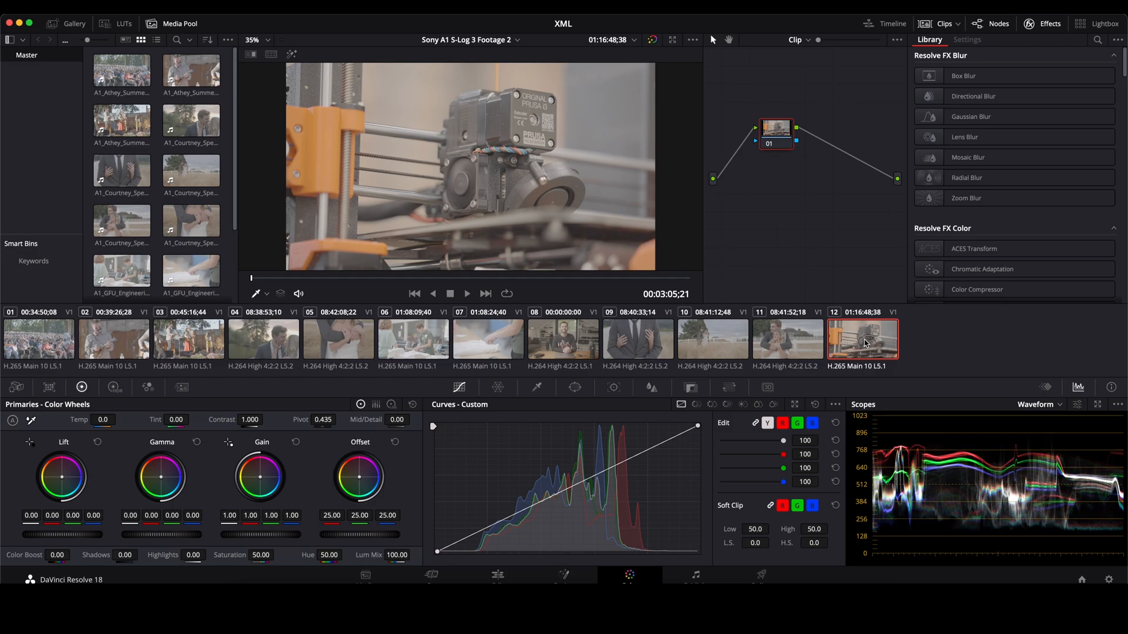
pyautogui.scroll(-3)
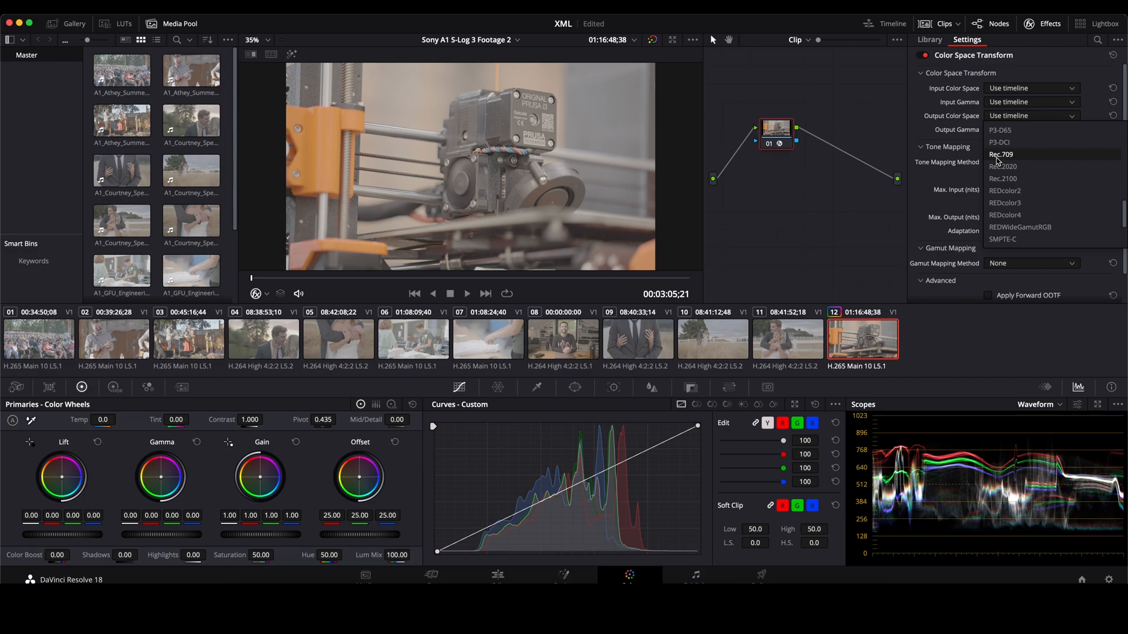
# Step: Set the Color Space Transform's output colour space and output gamma to Rec.709
pyautogui.click(1001, 154)
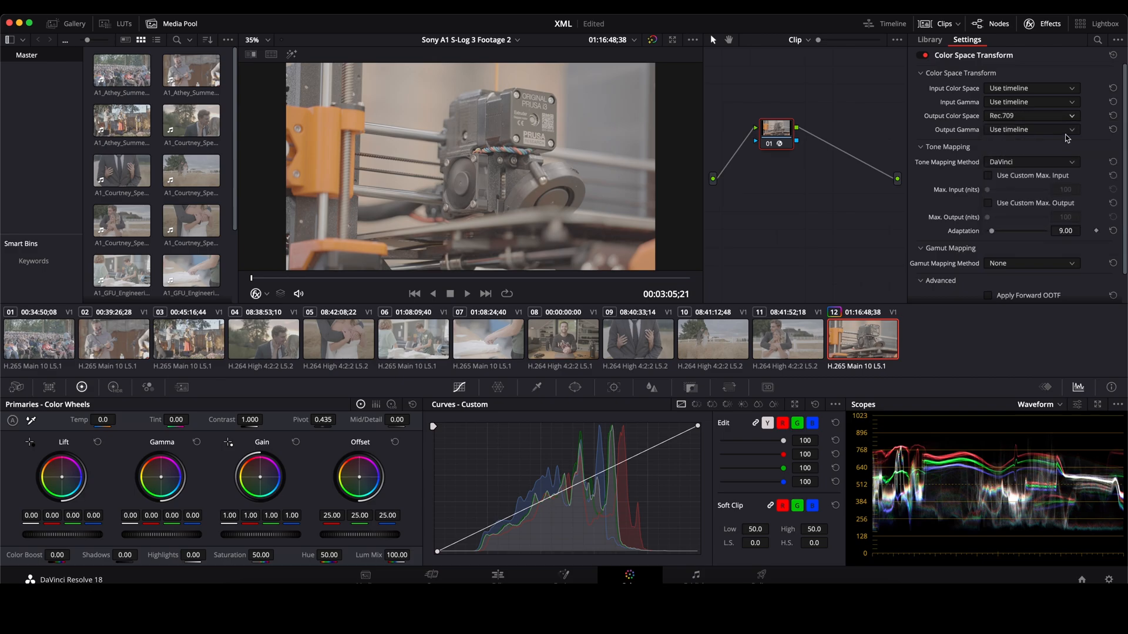
pyautogui.click(1032, 129)
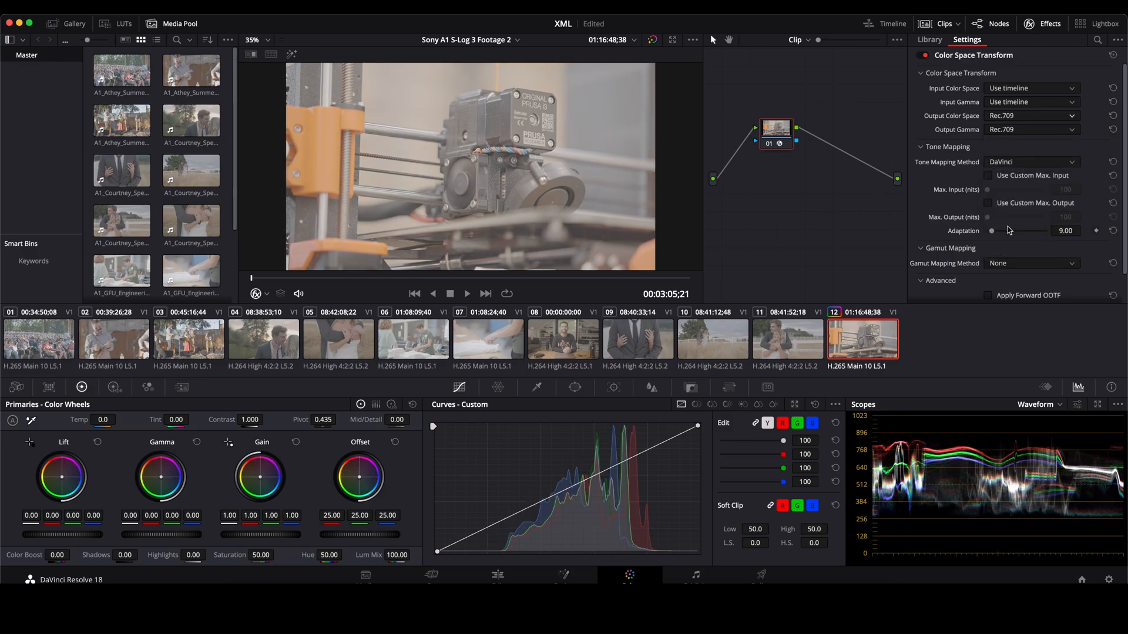
pyautogui.moveTo(1001, 232)
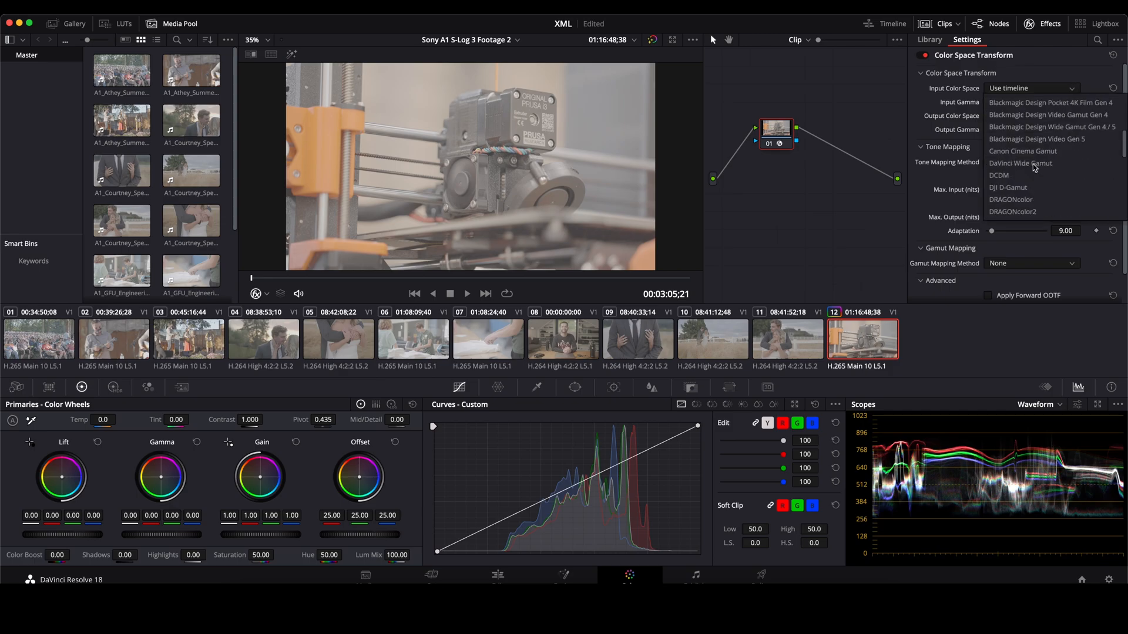
# Step: Set the transform's input colour space to Sony S-Gamut3 and input gamma to S-Log3
pyautogui.scroll(-3)
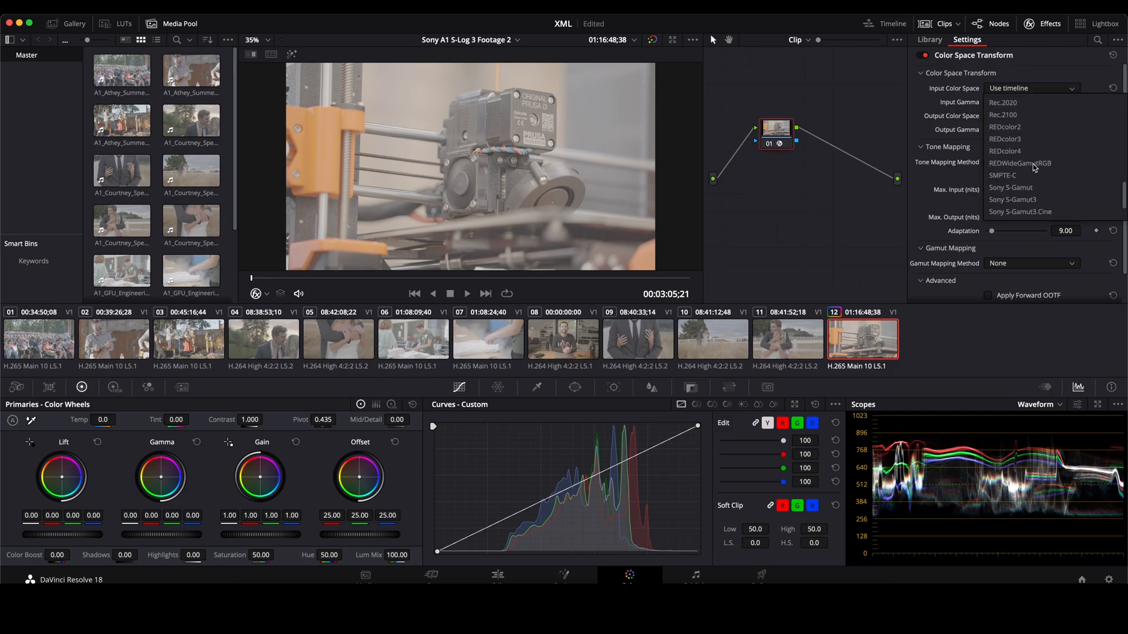
pyautogui.click(1013, 199)
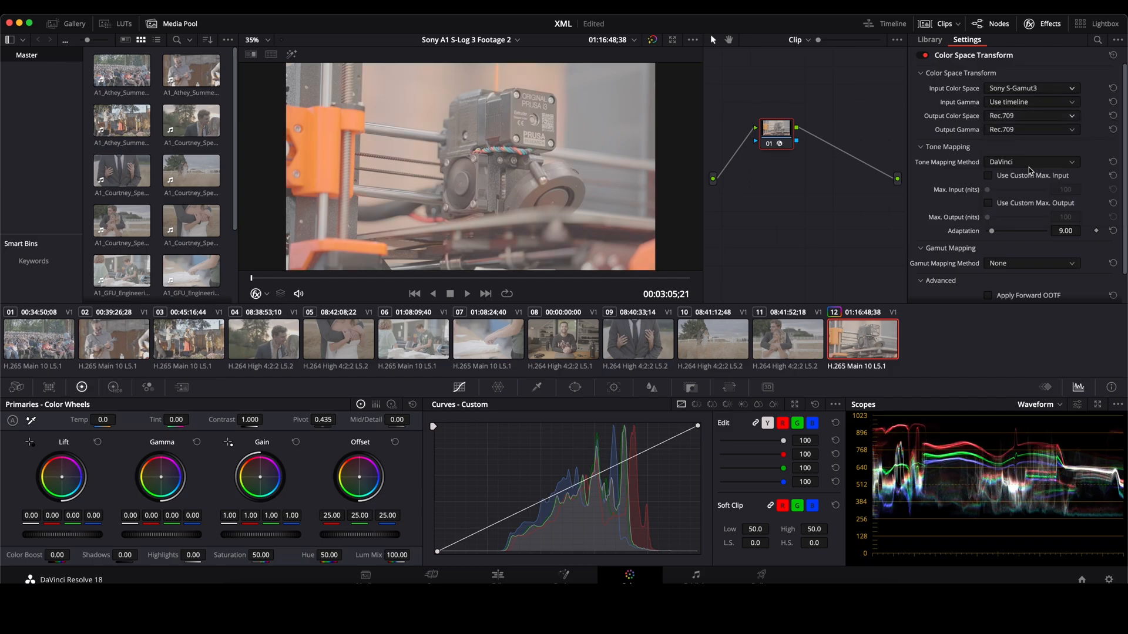
pyautogui.click(1032, 116)
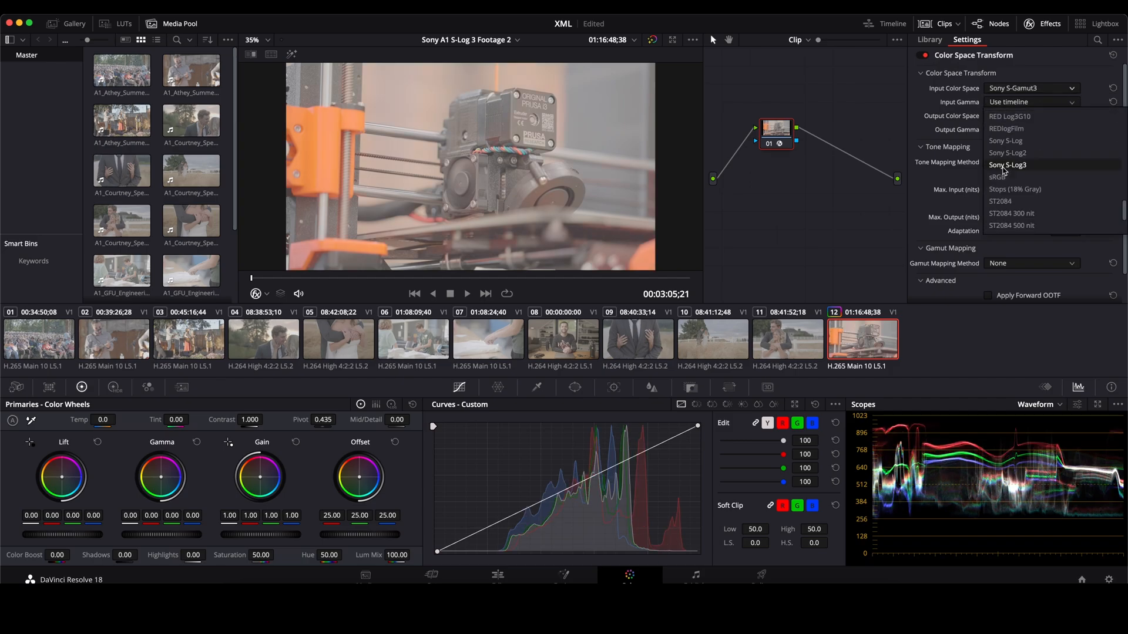
pyautogui.click(1007, 165)
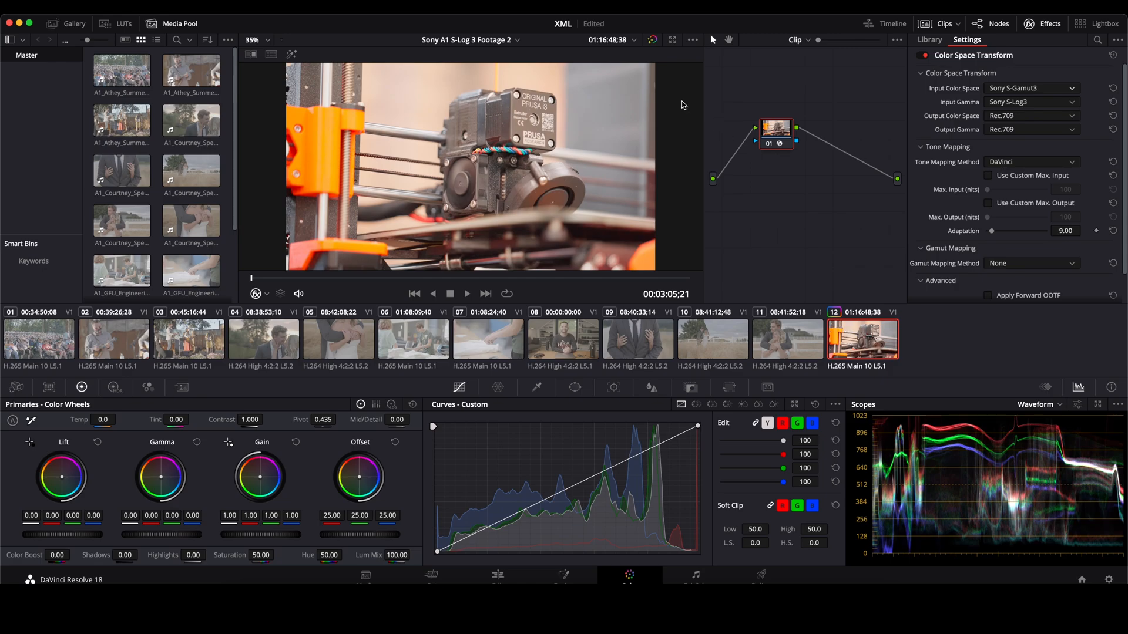
pyautogui.moveTo(652, 40)
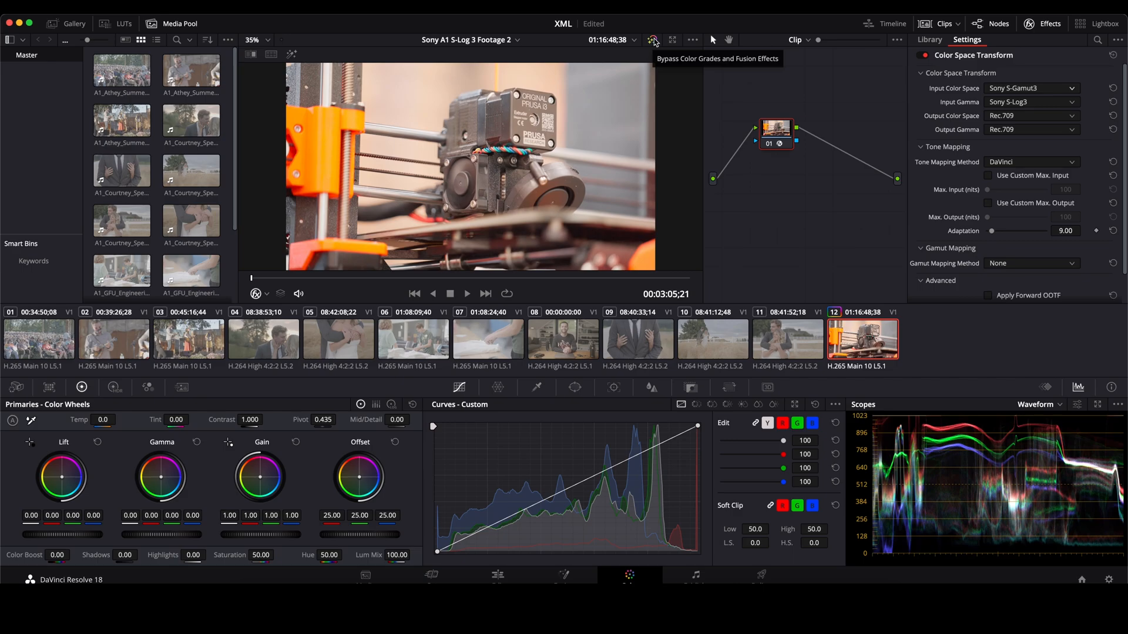
pyautogui.click(653, 39)
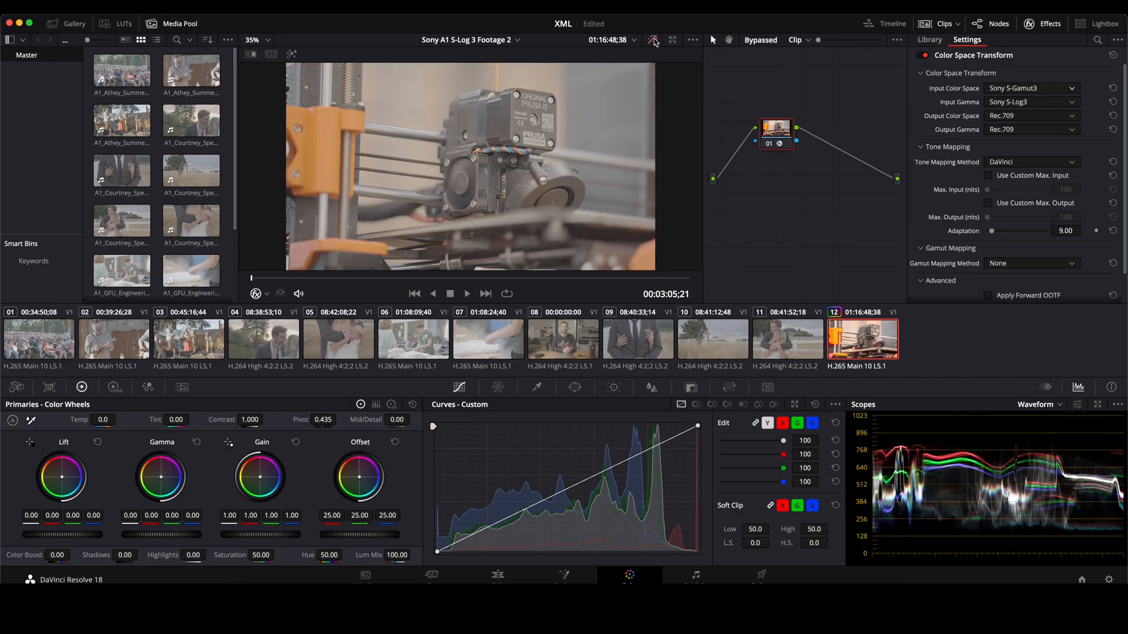
pyautogui.click(654, 39)
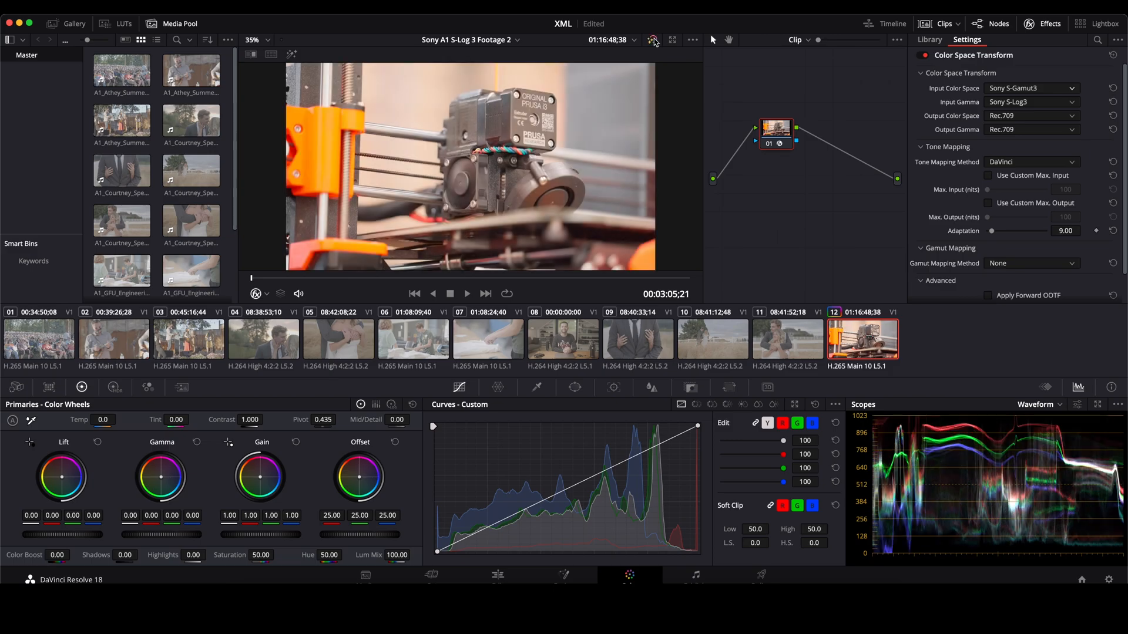